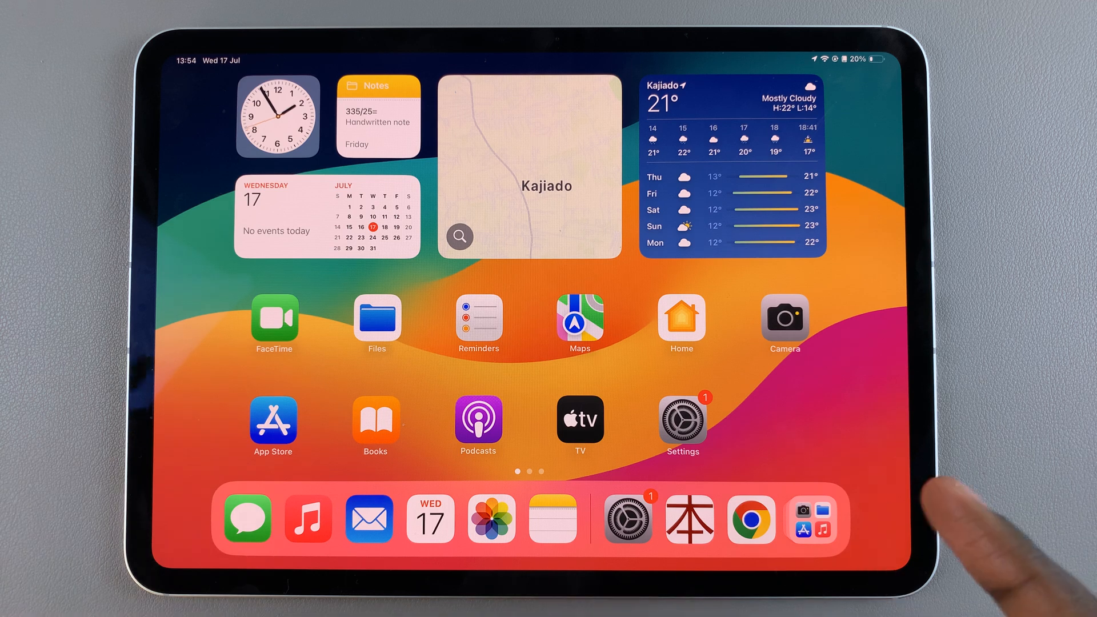
# Step: Search the App Library for 'Safari' and see that no results appear
pyautogui.hscroll(-3)
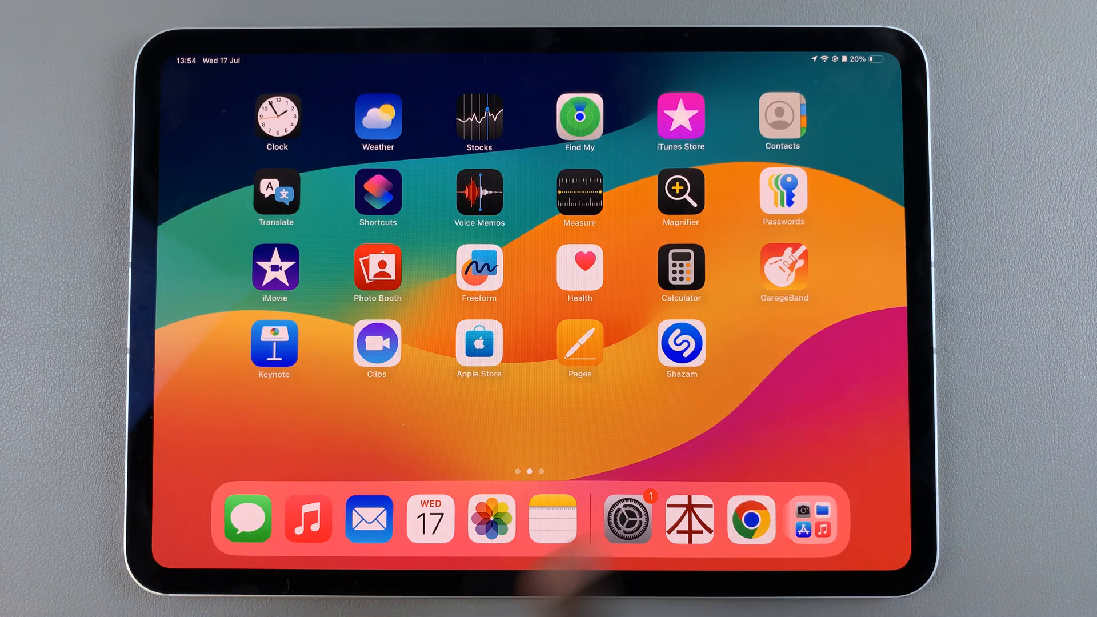
pyautogui.hscroll(-3)
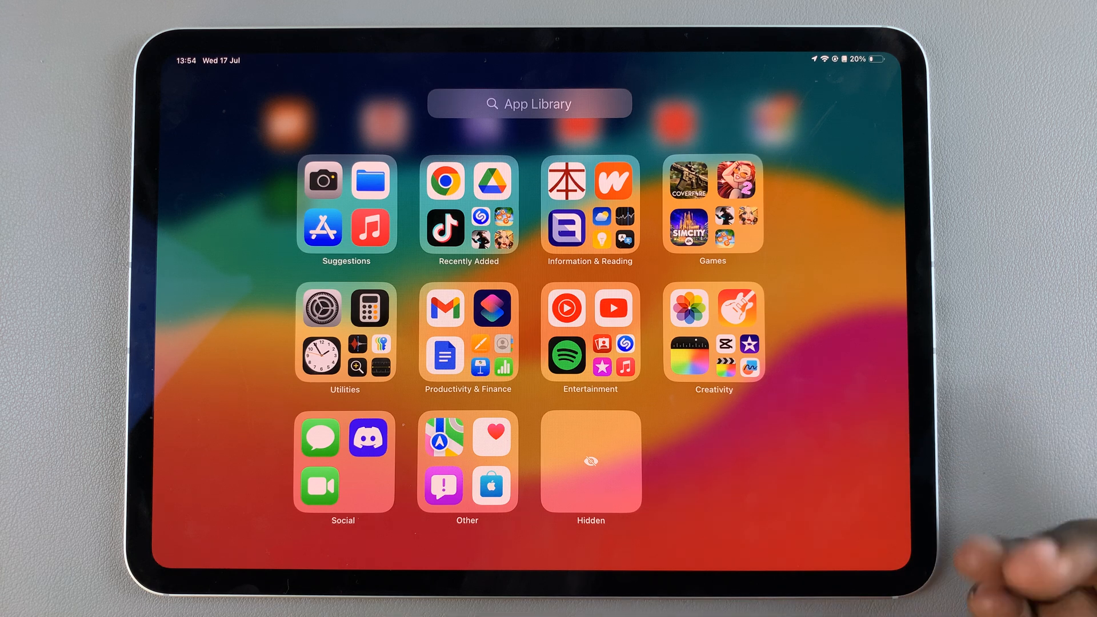
pyautogui.click(529, 103)
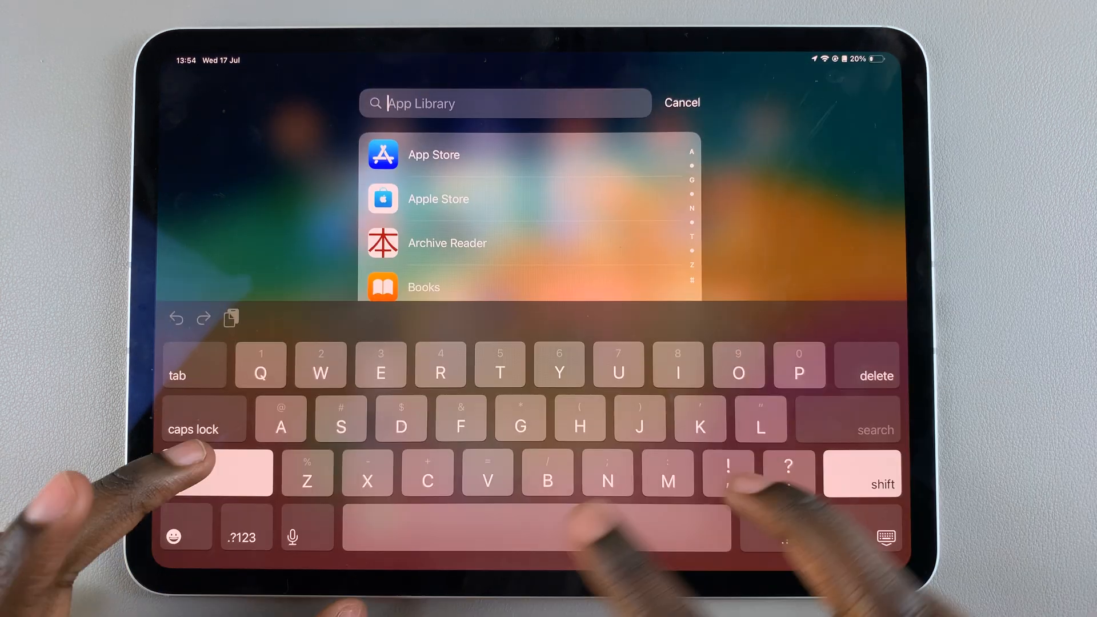
pyautogui.write('Safari')
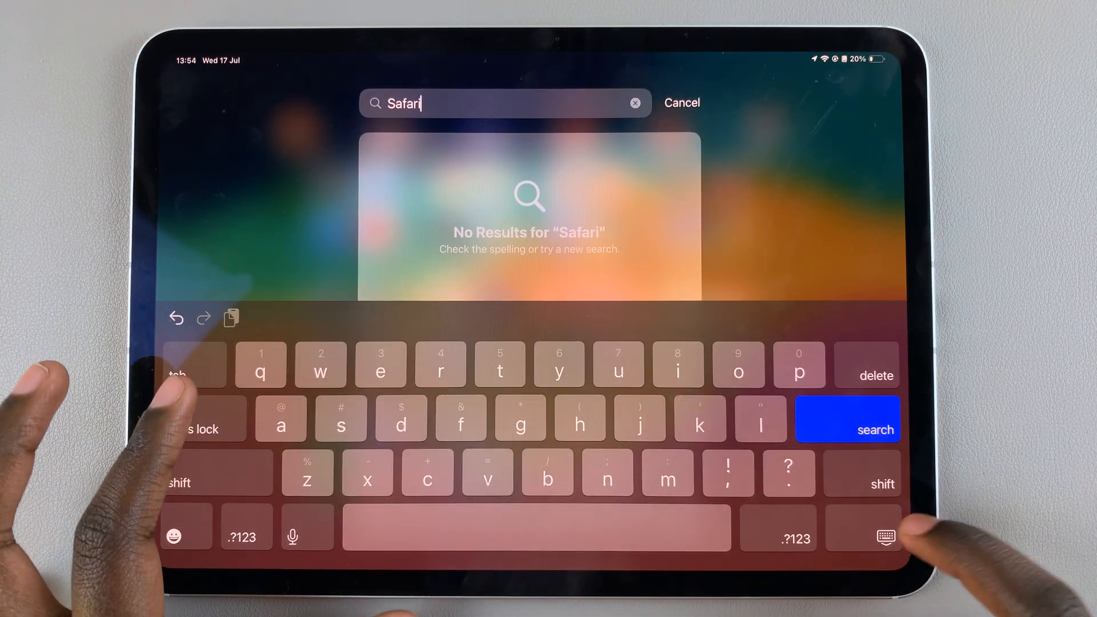
pyautogui.click(881, 537)
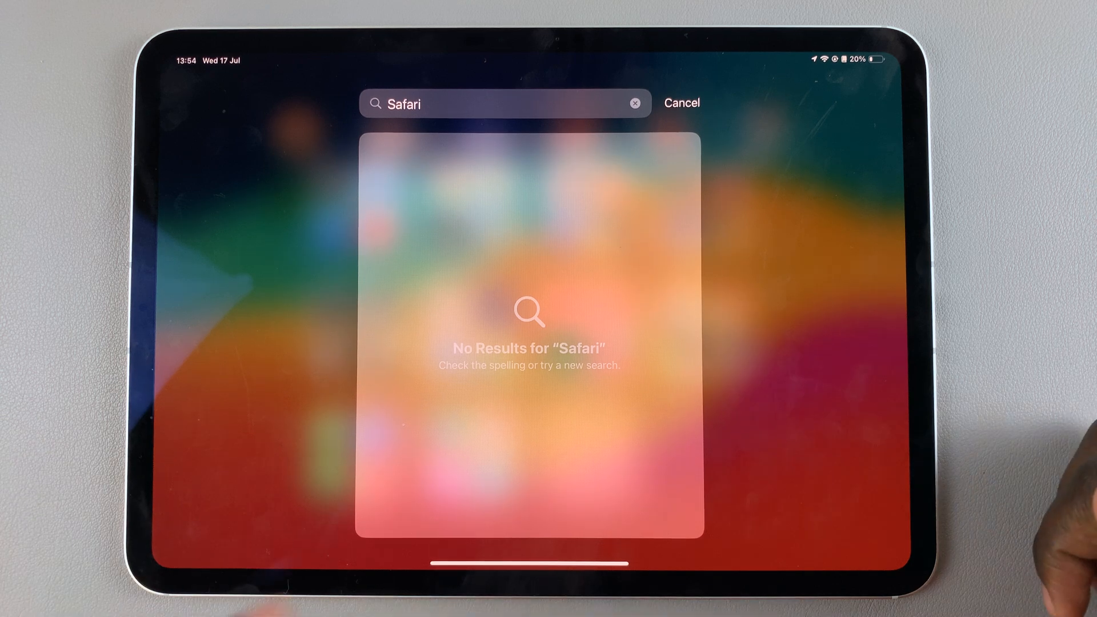
# Step: Dismiss the empty search, then open Screen Time in Settings to reach Allowed Apps & Features
pyautogui.click(682, 103)
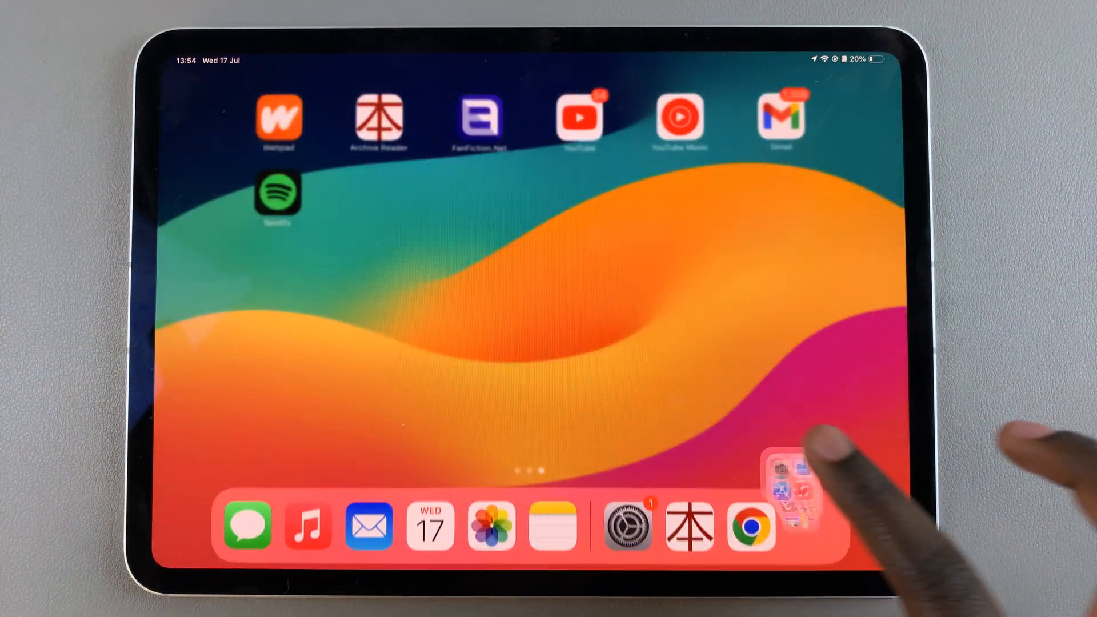
pyautogui.hscroll(-3)
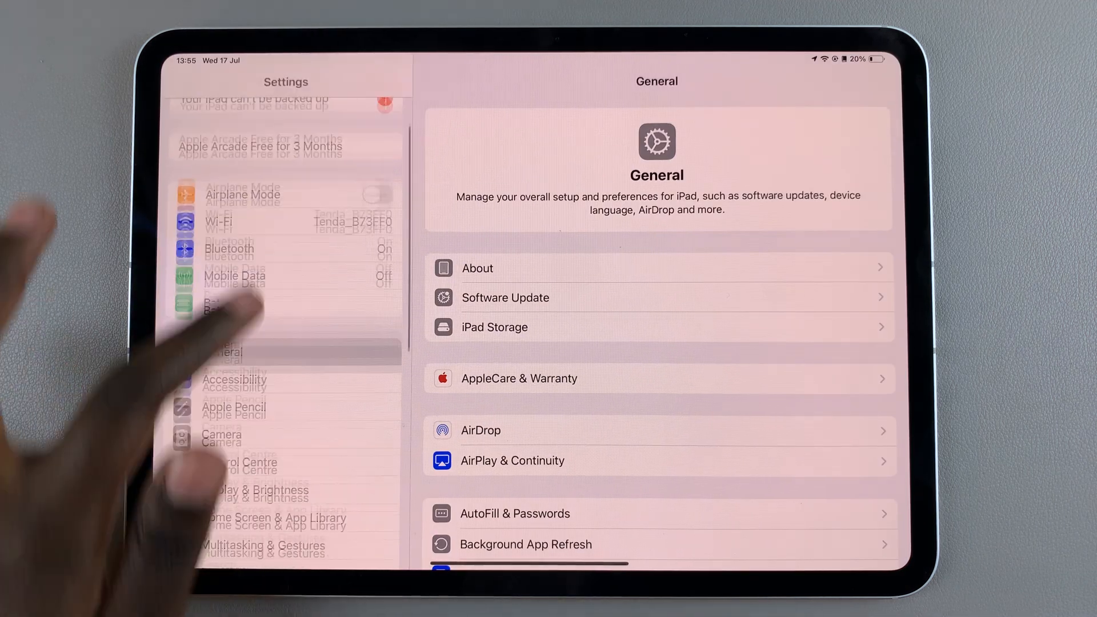
pyautogui.scroll(-3)
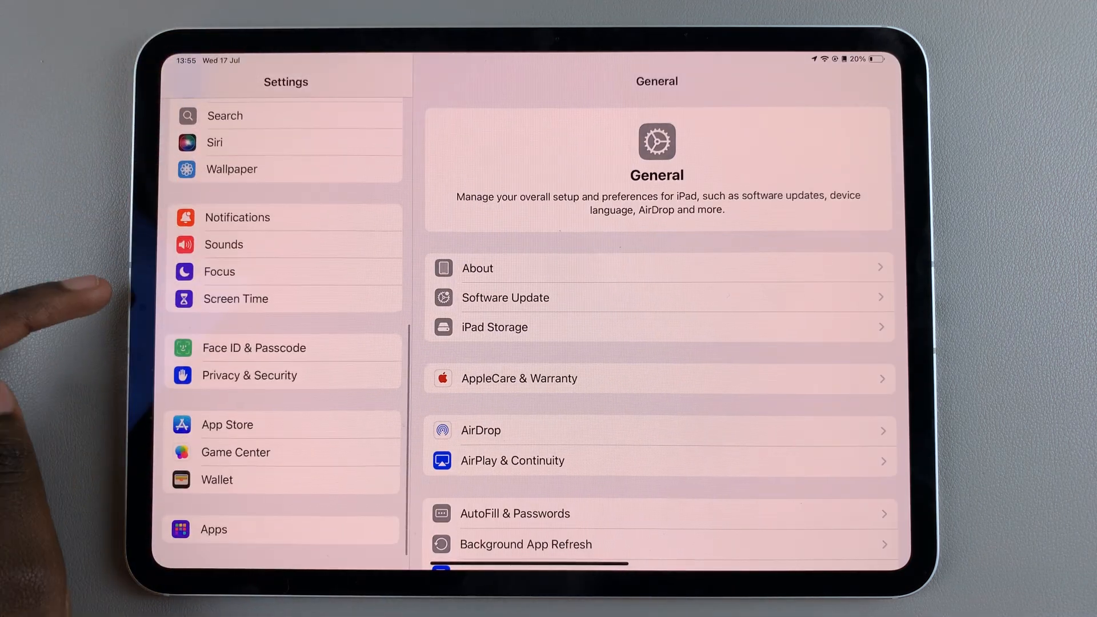
pyautogui.click(235, 299)
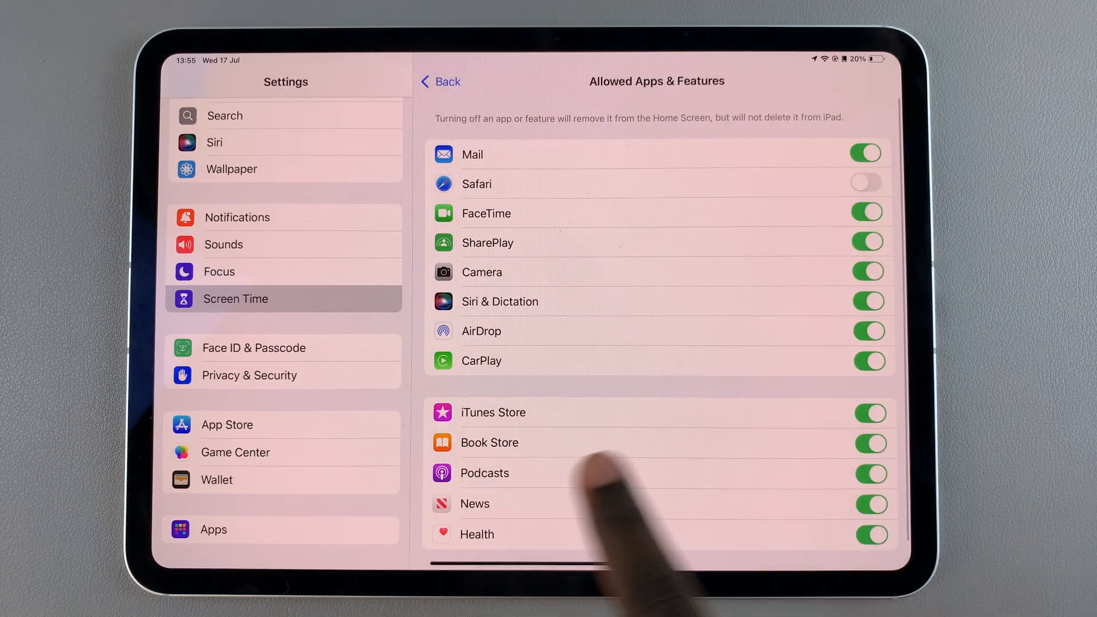
# Step: Switch Safari back on in the Allowed Apps & Features list
pyautogui.scroll(-3)
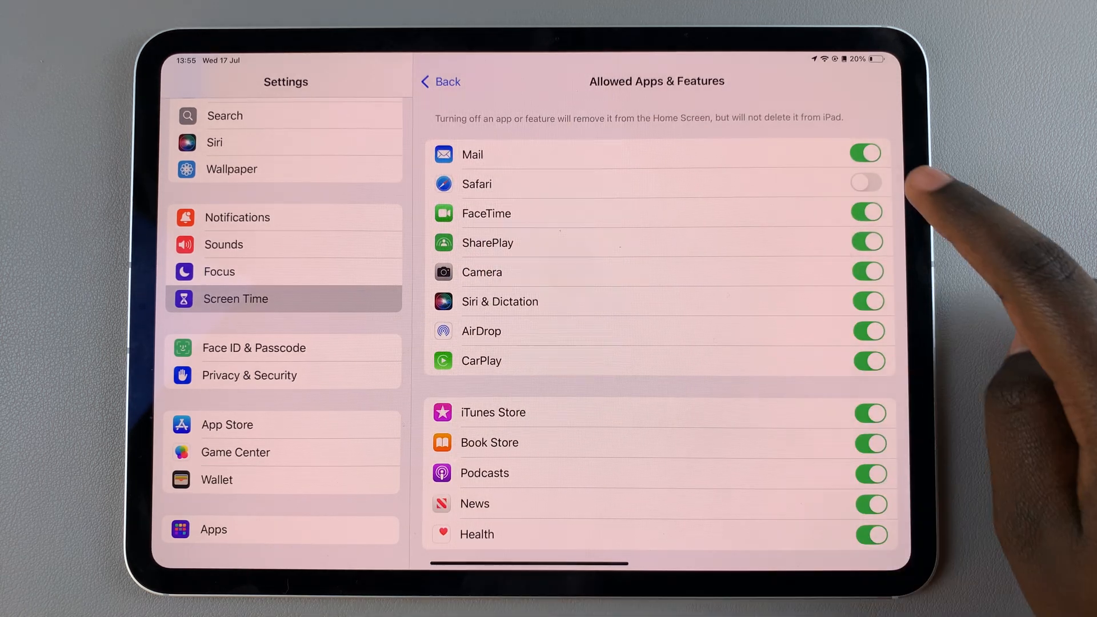
pyautogui.click(864, 184)
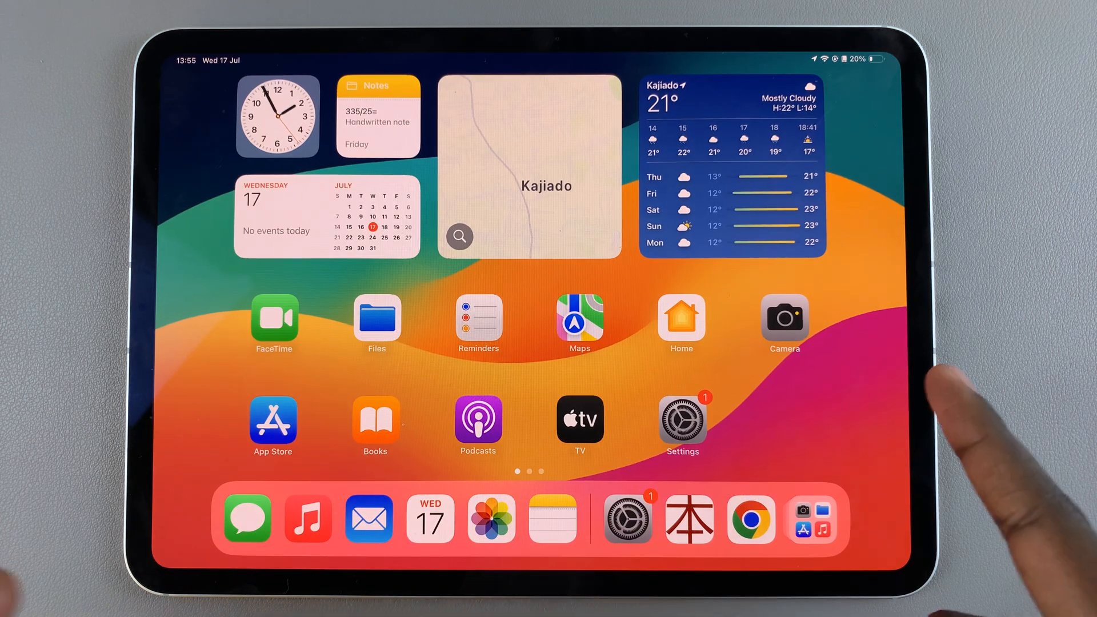
# Step: Search the App Library for 'Safari', see it listed, then cancel the search
pyautogui.hscroll(-3)
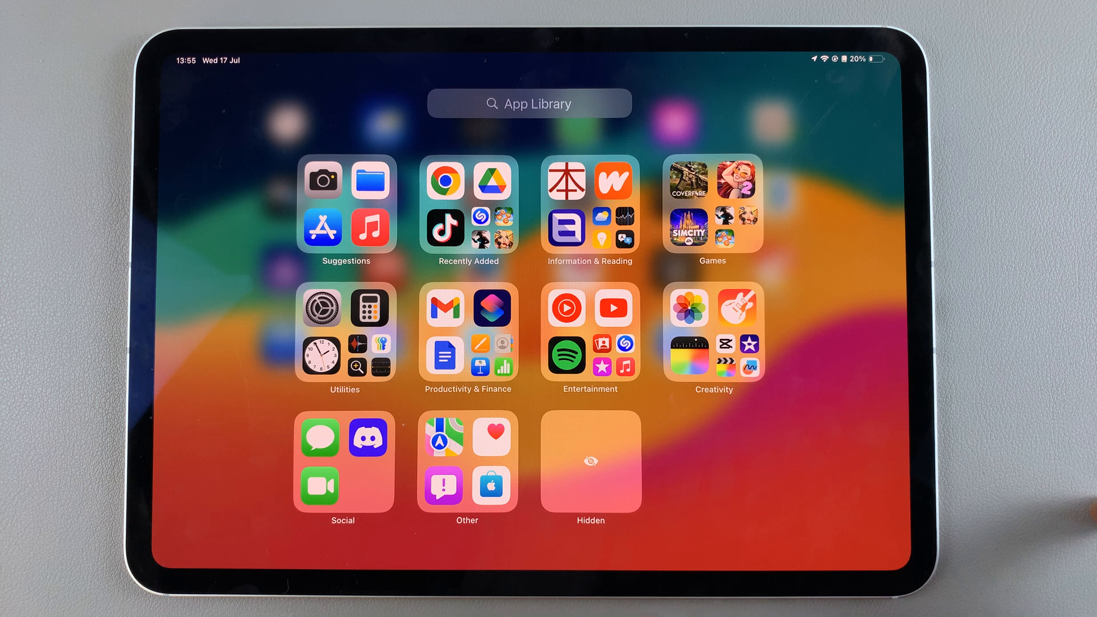
pyautogui.click(529, 103)
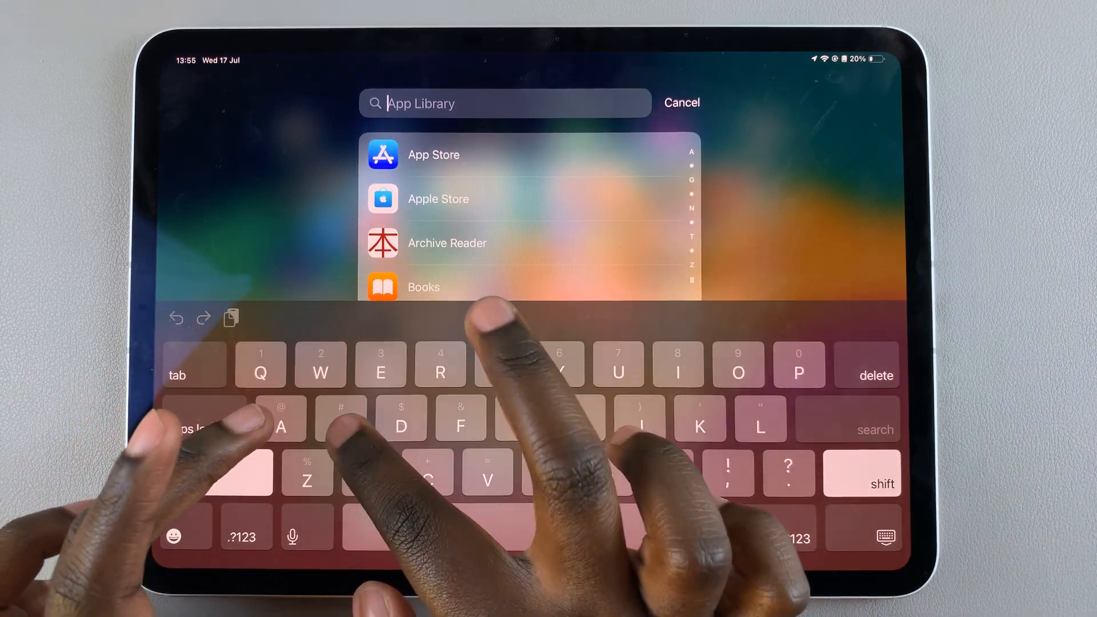
pyautogui.write('Safari')
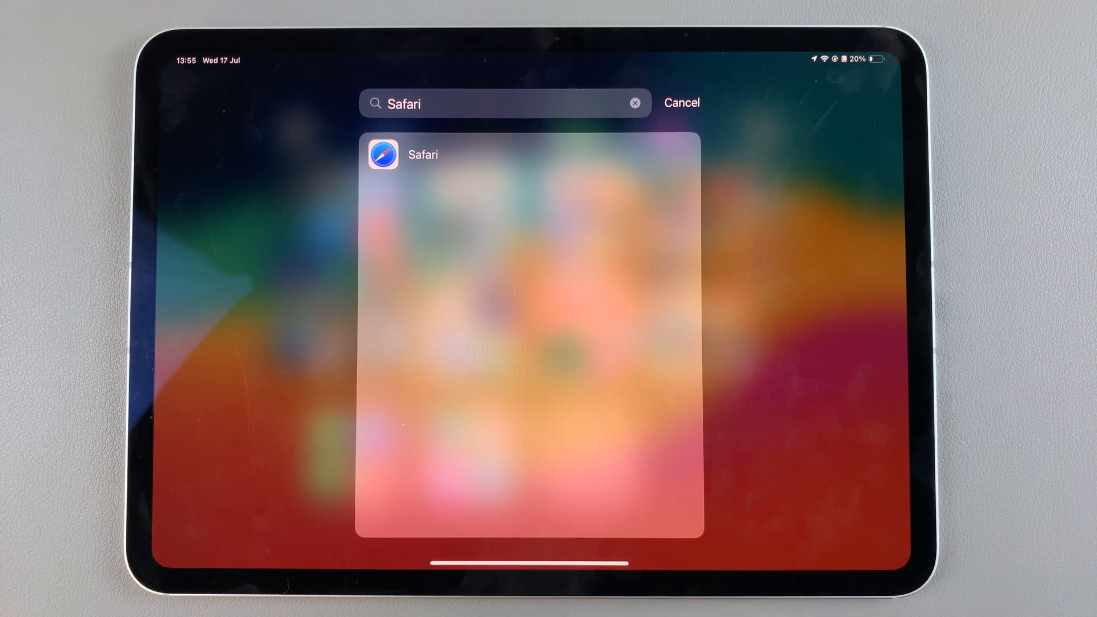
pyautogui.click(680, 103)
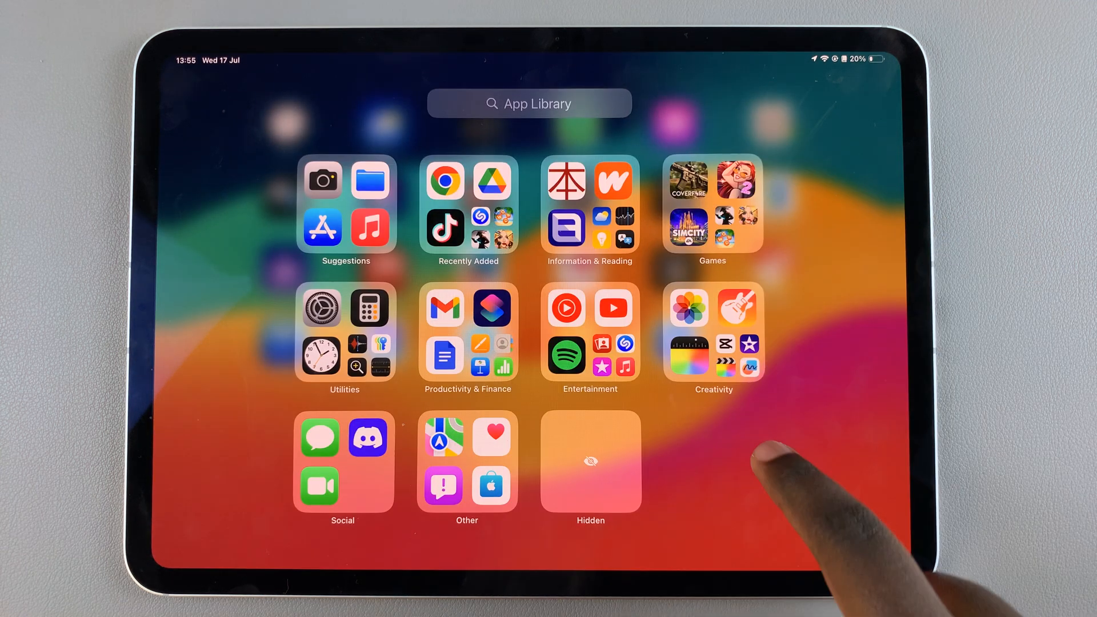